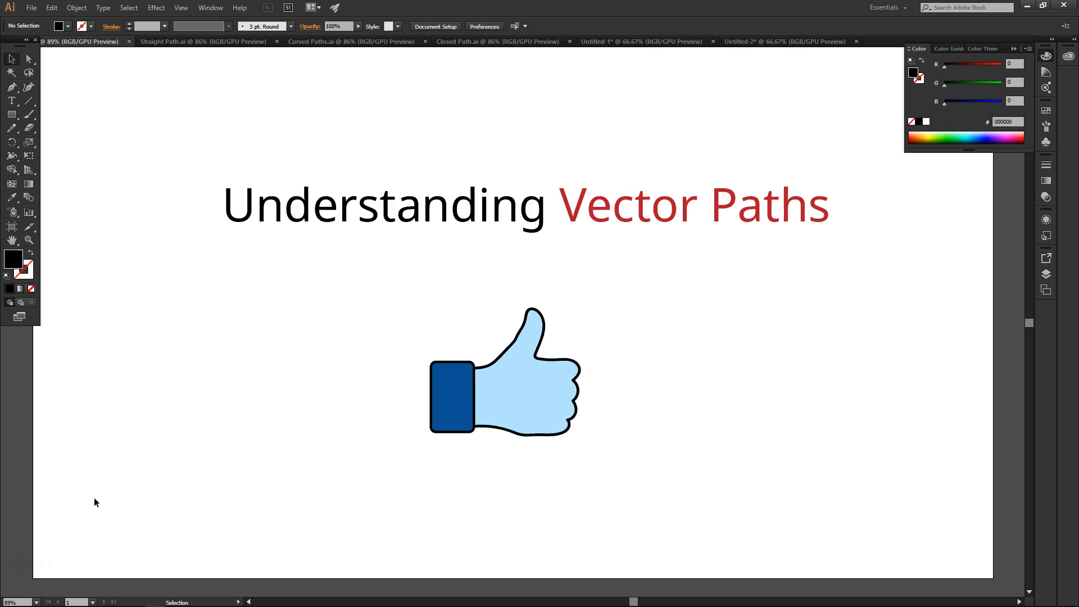
mouse_move(97, 473)
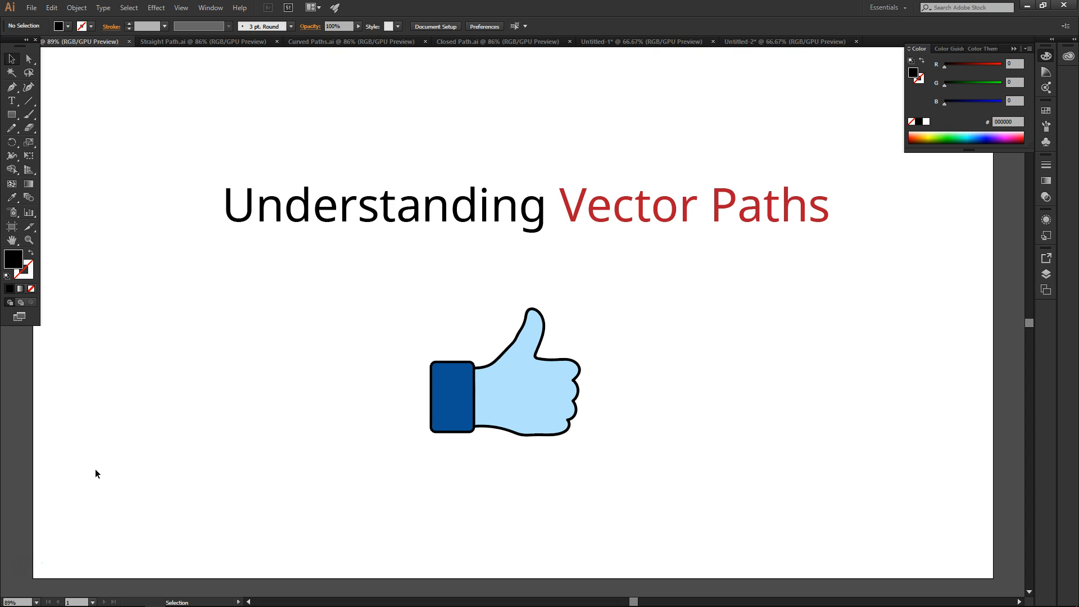
mouse_move(199, 414)
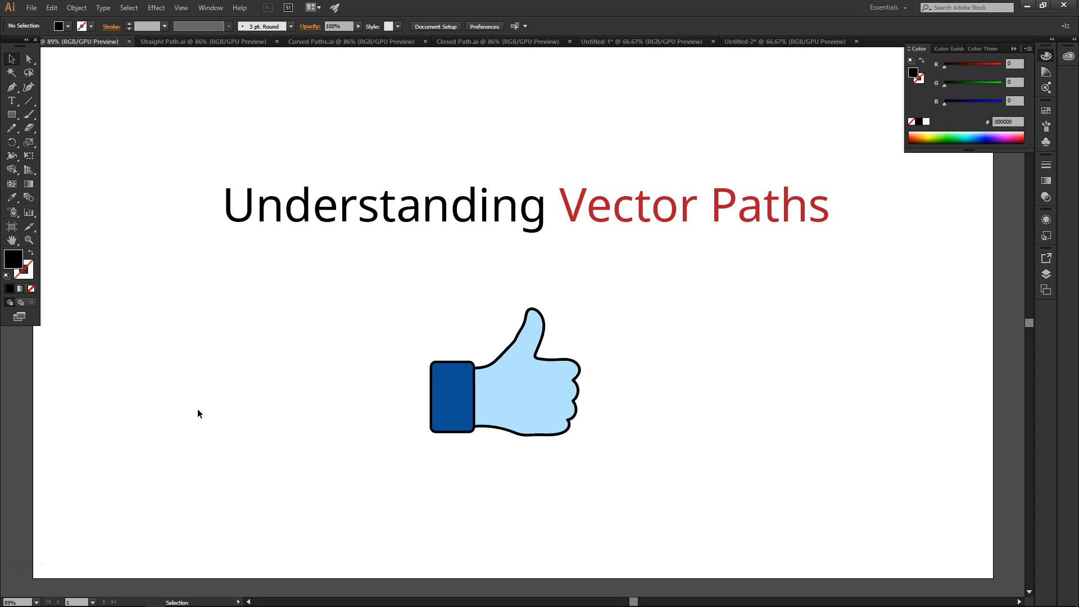
mouse_move(200, 357)
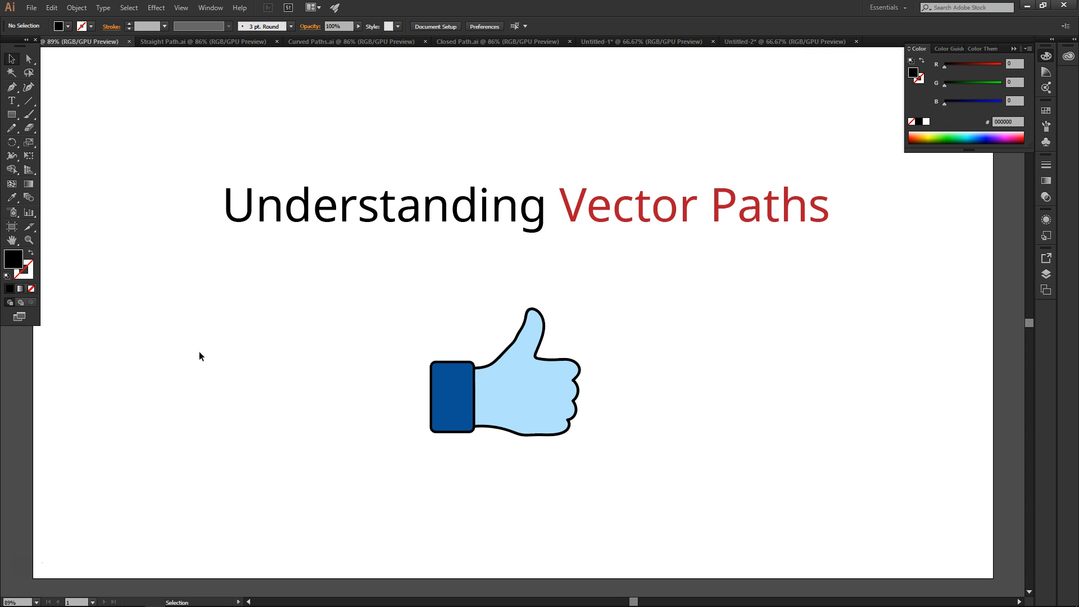
View Straight Path.ai, Curved Paths.ai and Closed Path.ai diagrams in turn.
click(203, 41)
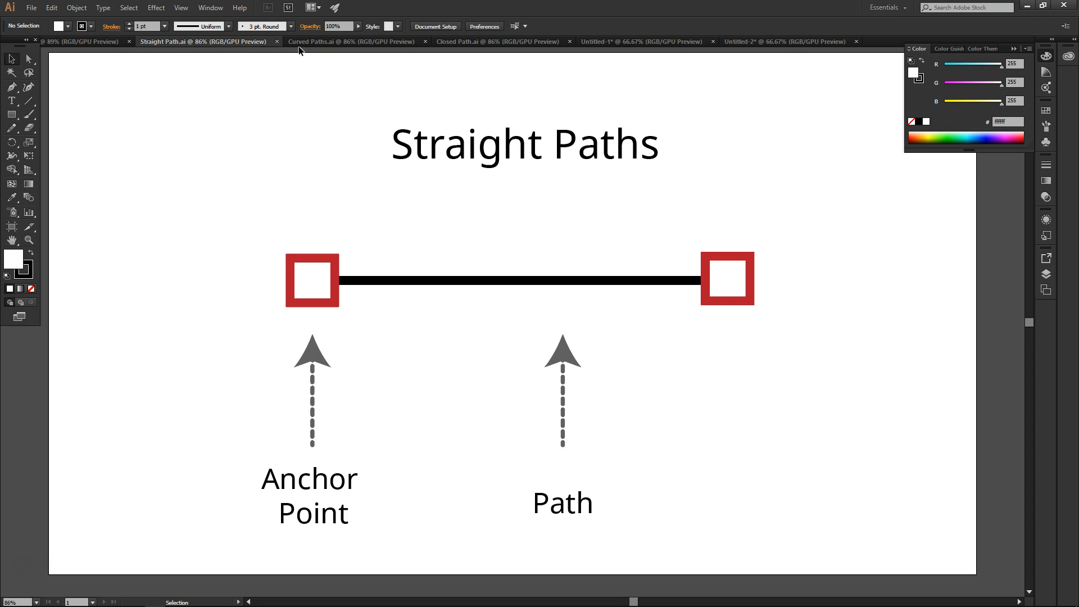
click(350, 42)
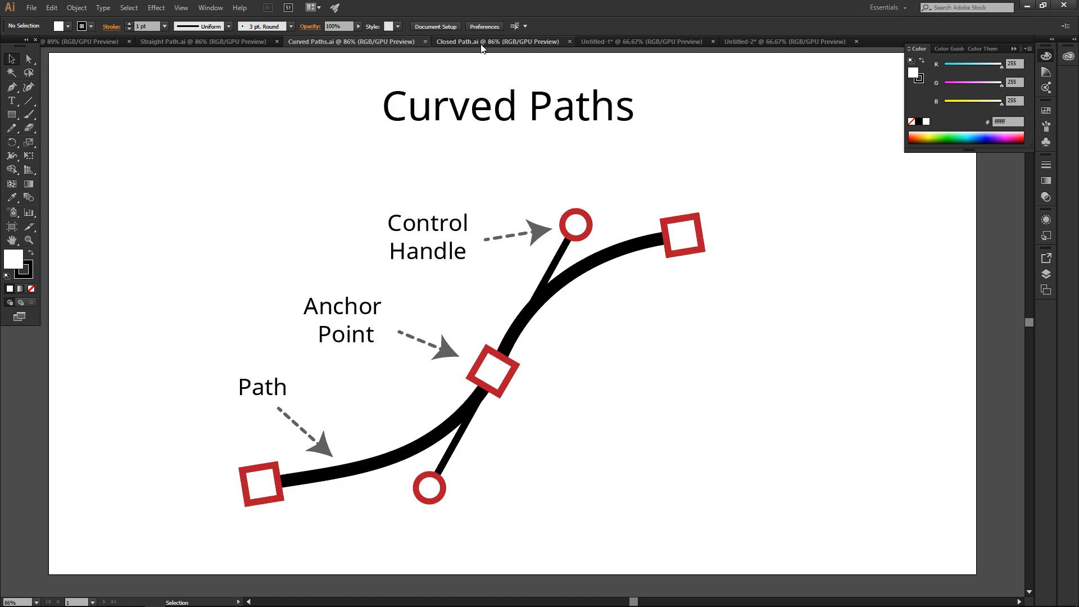
click(497, 42)
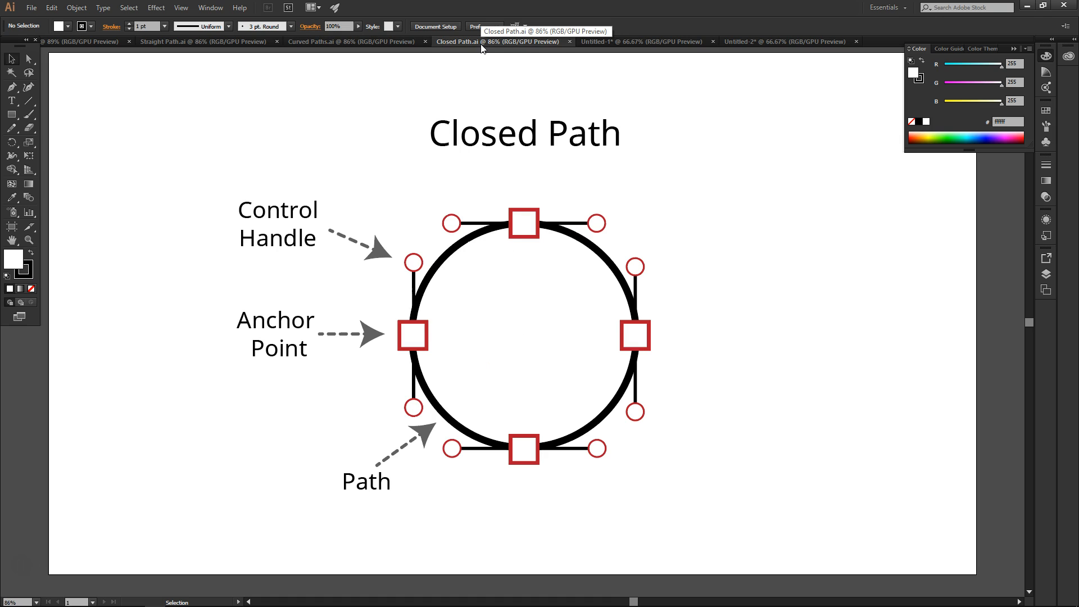
Show the Straight Path.ai diagram with two anchor points joined by a path.
click(204, 42)
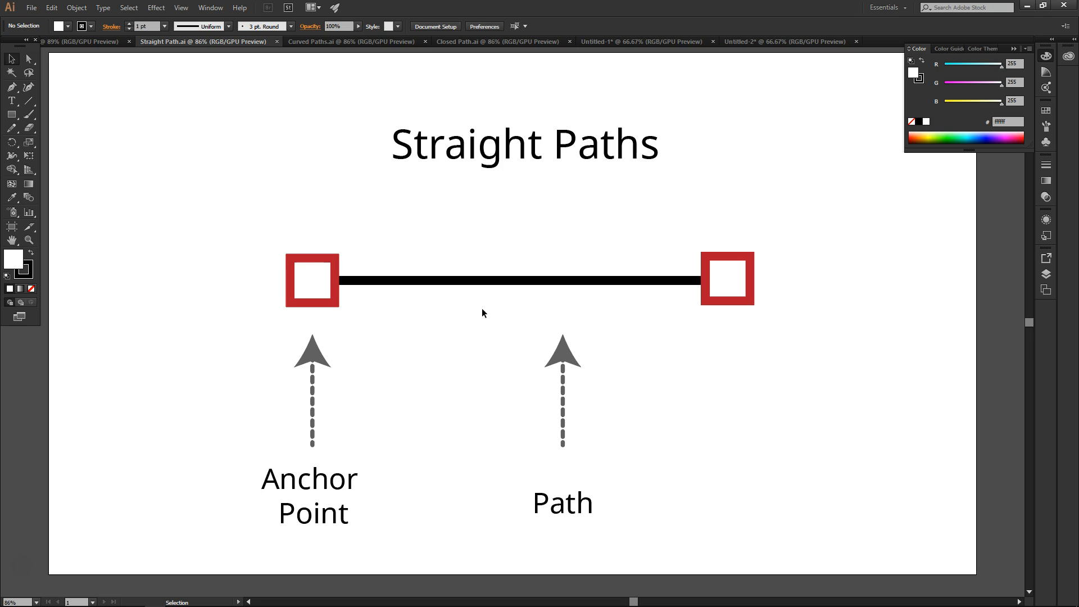
mouse_move(727, 308)
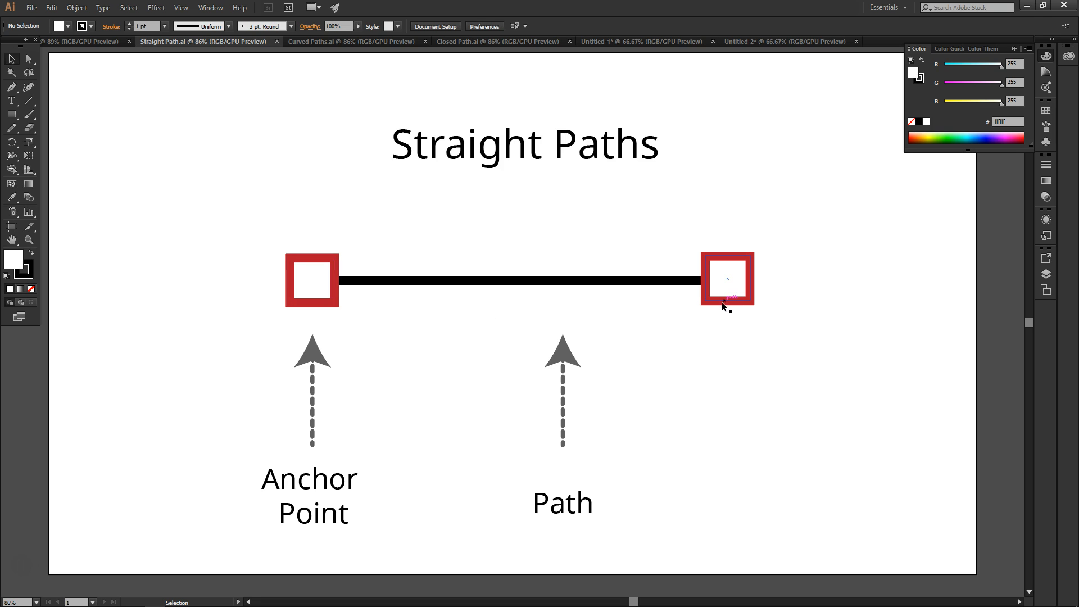
mouse_move(651, 311)
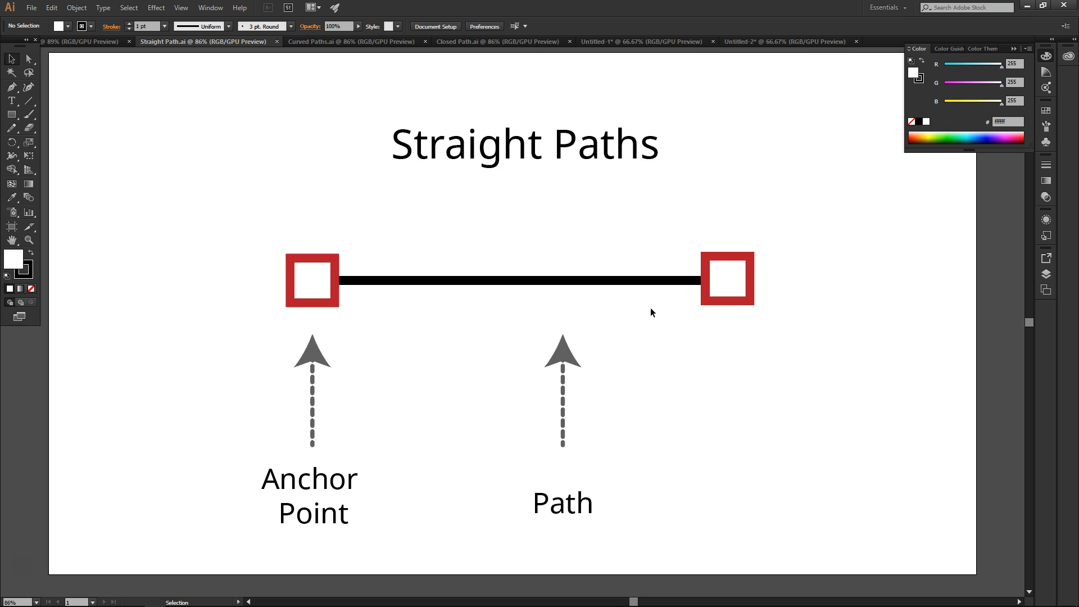
mouse_move(640, 321)
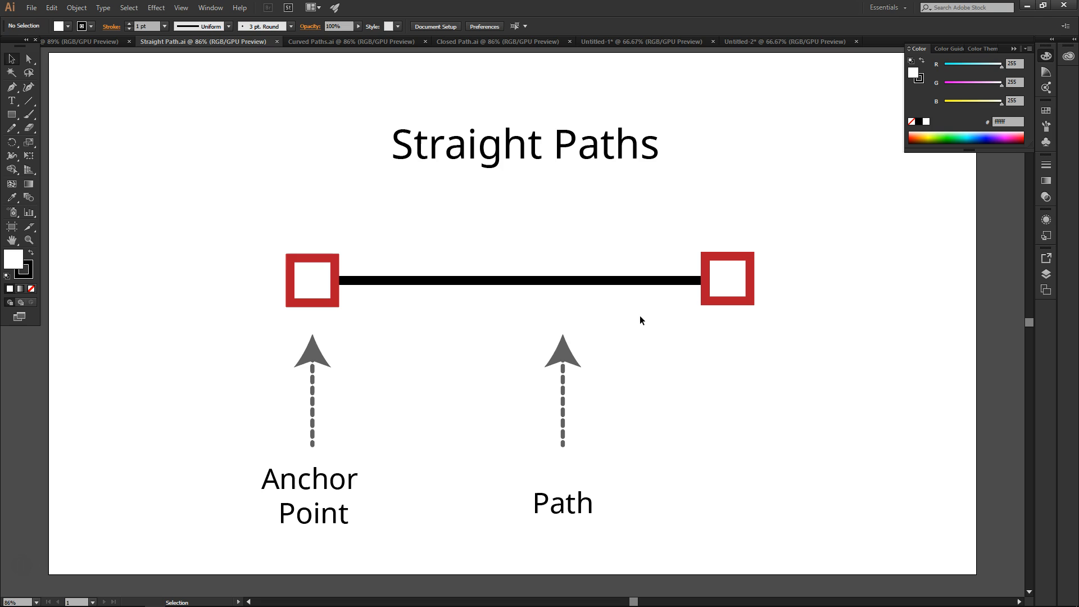
mouse_move(517, 278)
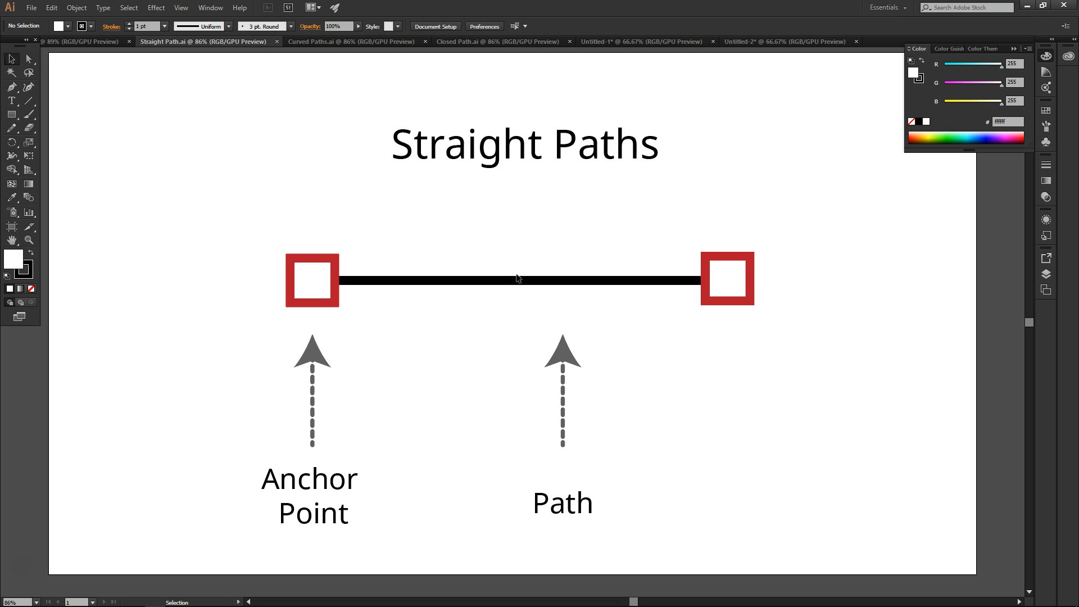
mouse_move(612, 283)
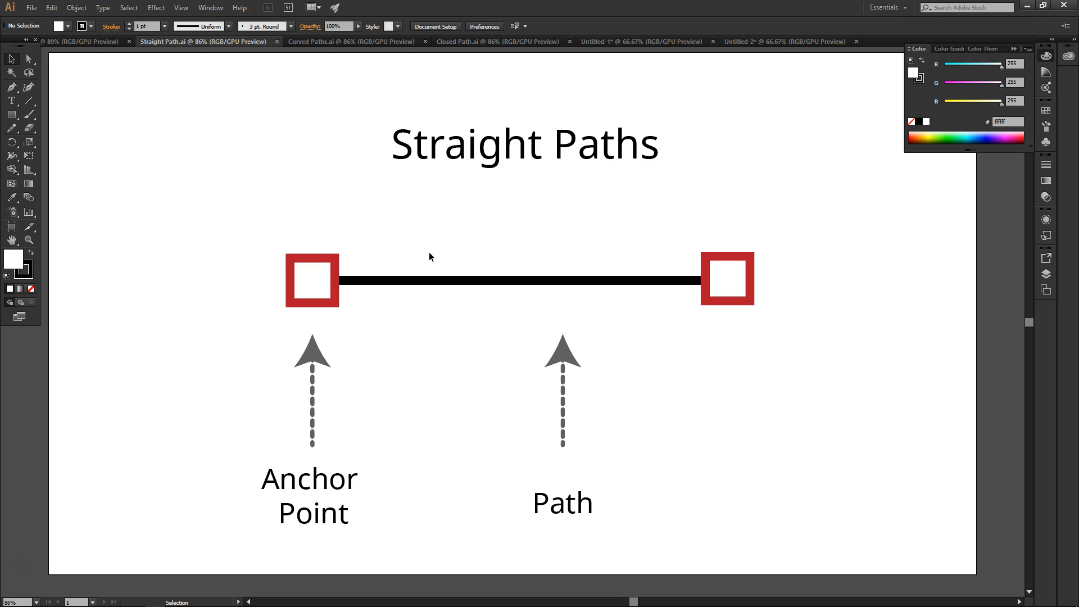
Show the Curved Paths.ai diagram with anchor points and control handles.
click(351, 41)
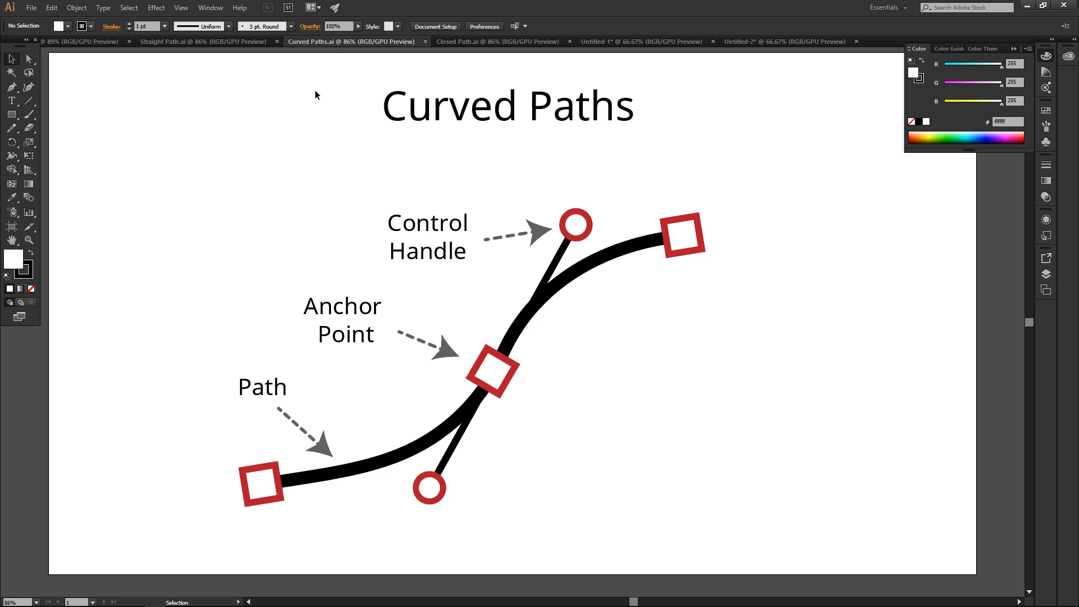
mouse_move(330, 251)
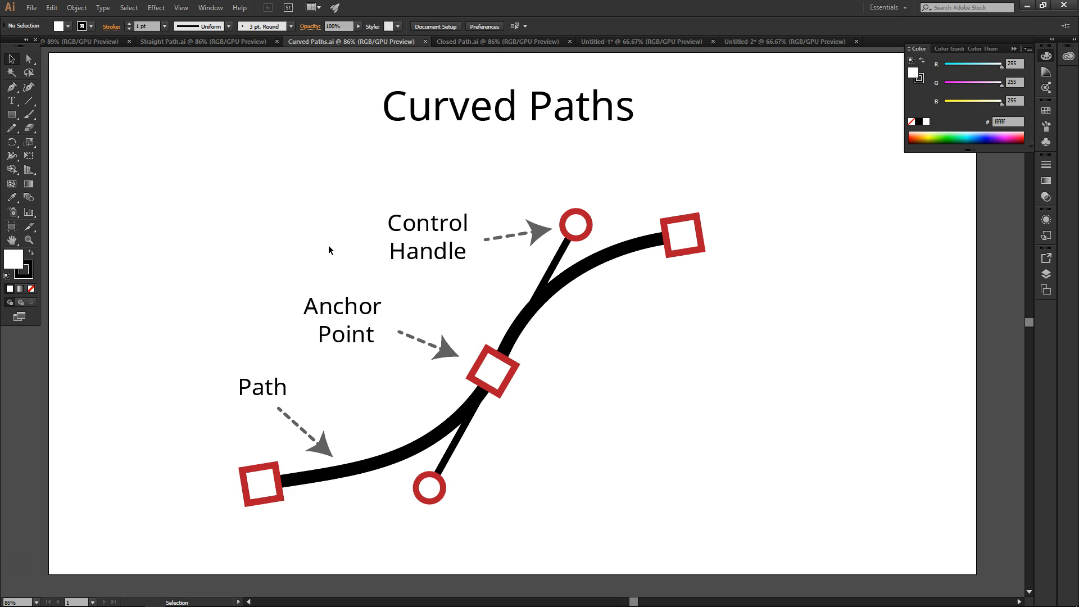
mouse_move(342, 288)
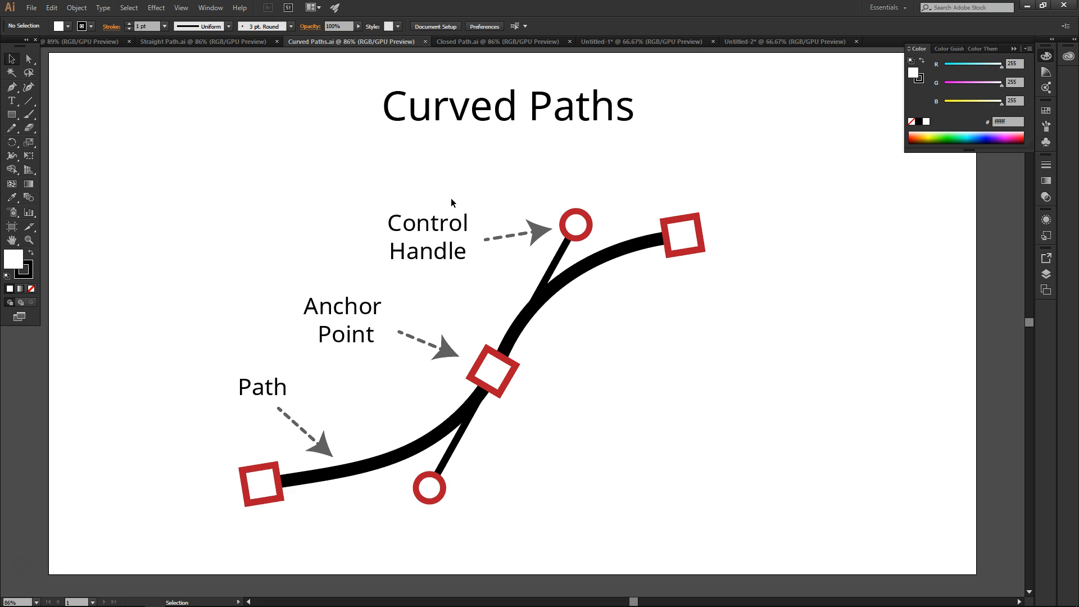
mouse_move(419, 274)
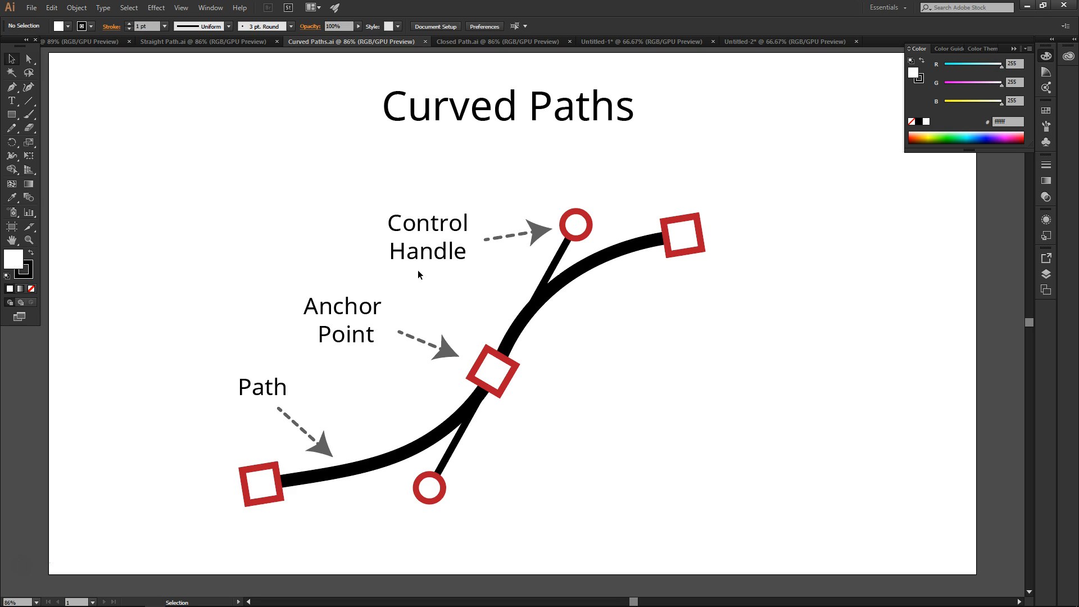
mouse_move(532, 280)
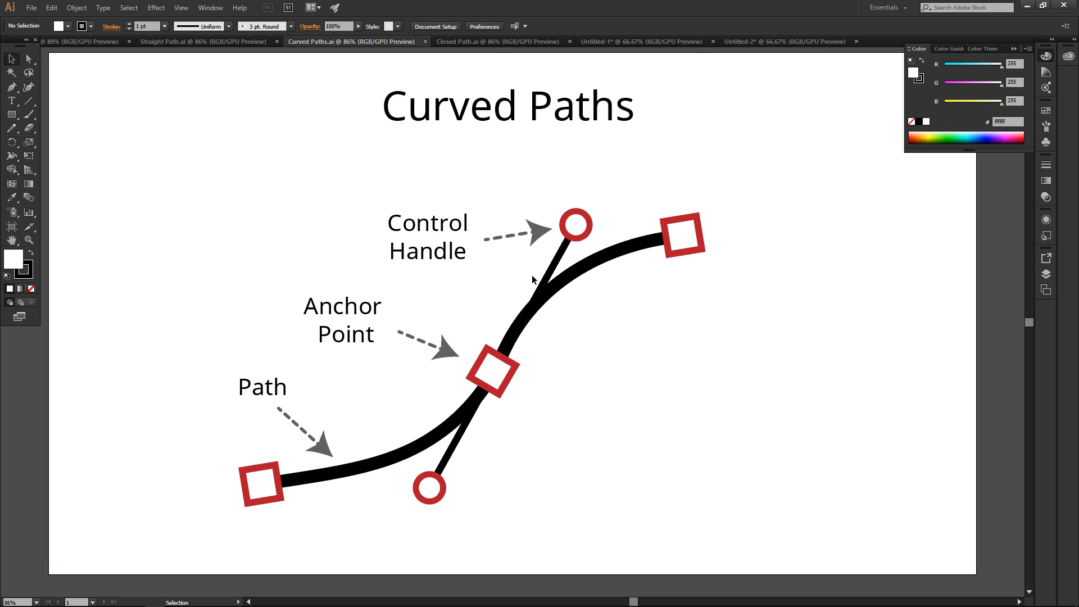
mouse_move(575, 226)
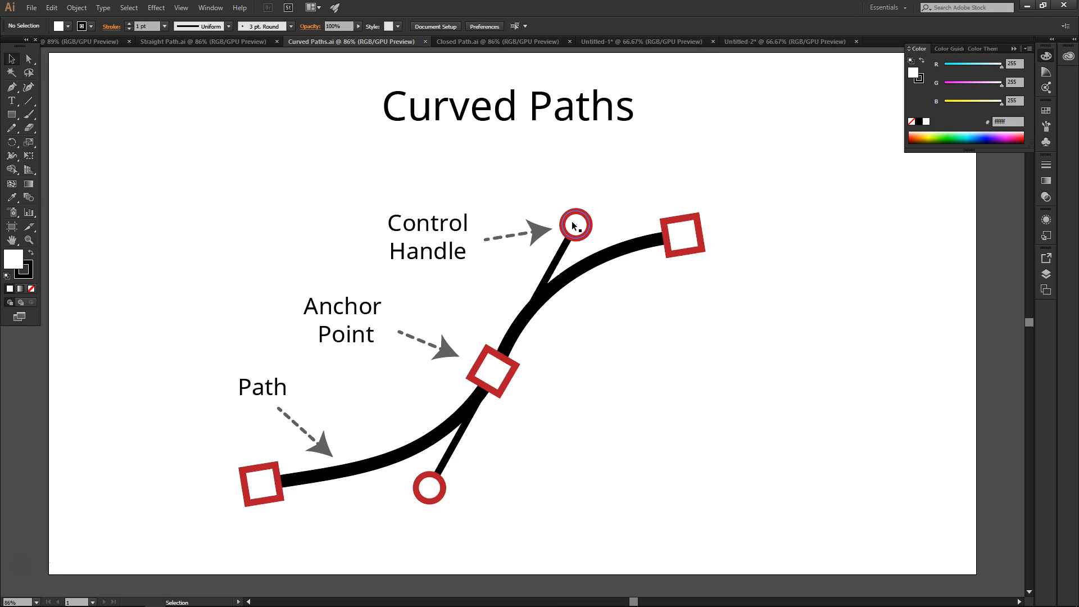
mouse_move(564, 275)
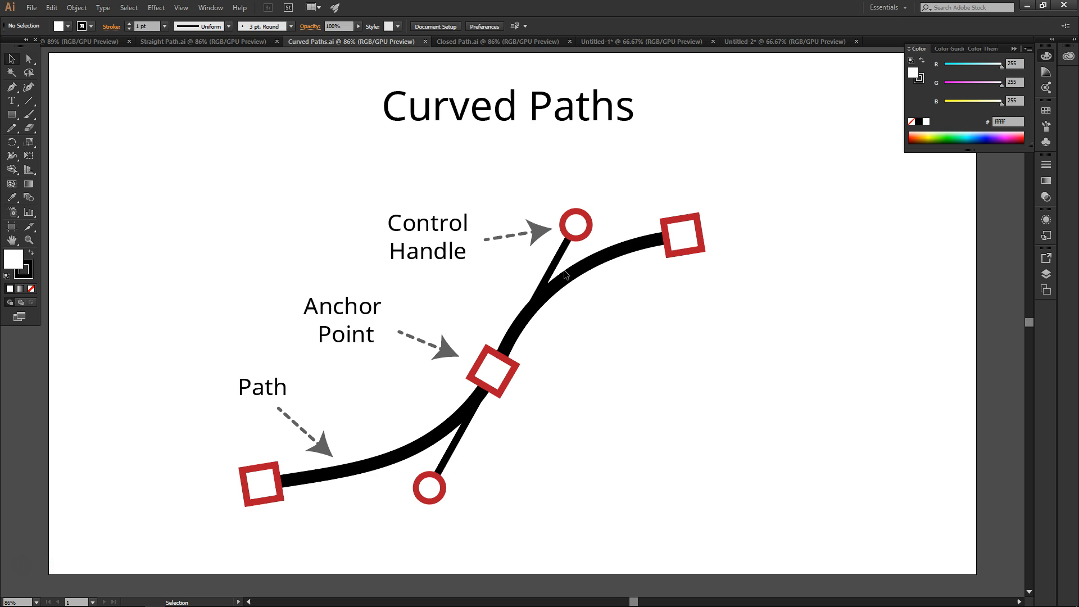
mouse_move(567, 281)
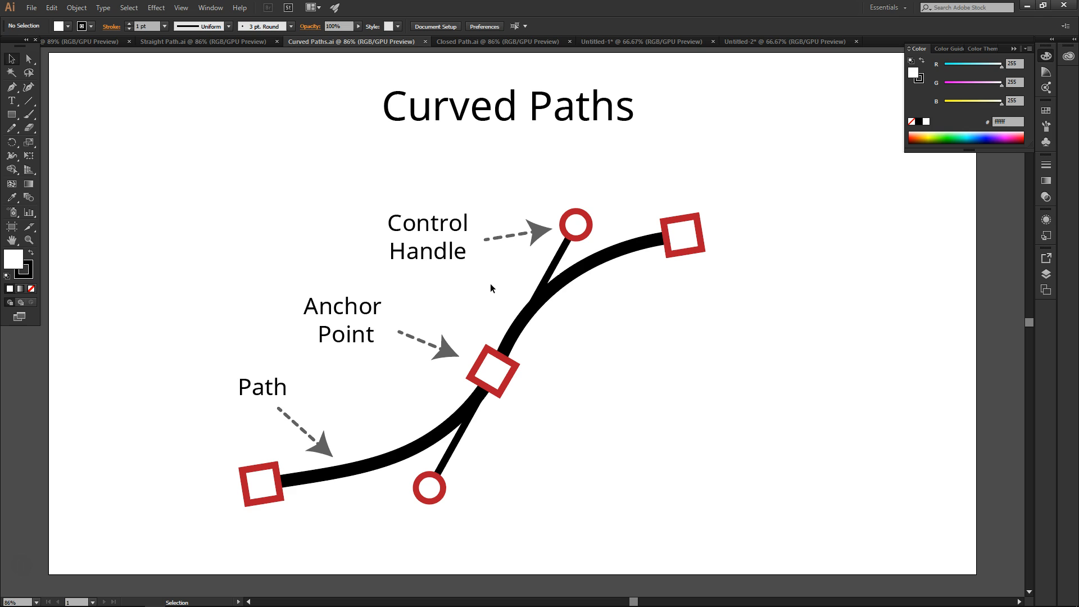
click(499, 42)
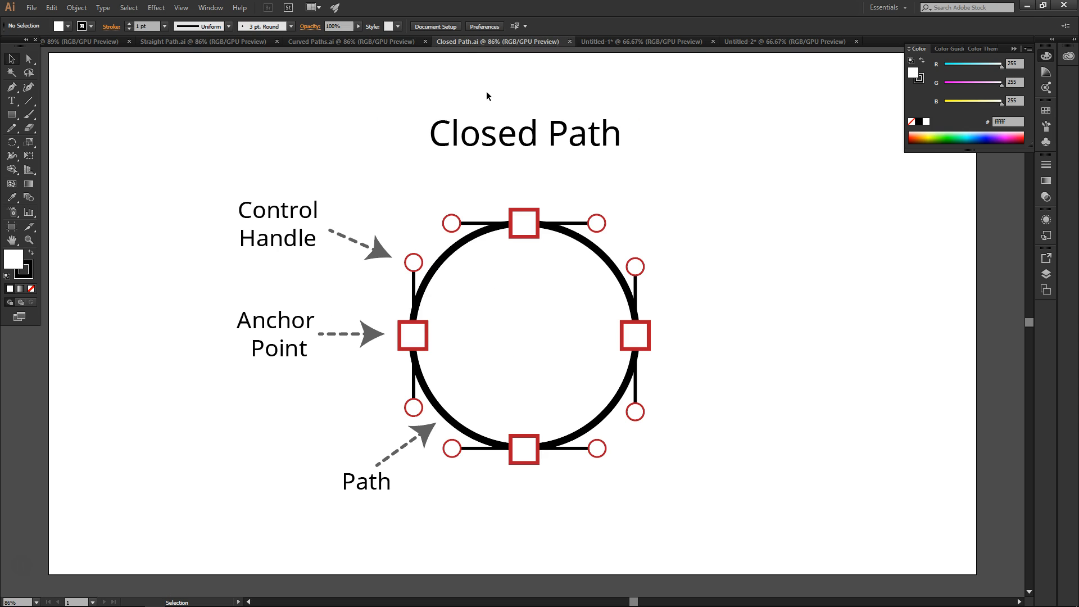
mouse_move(367, 107)
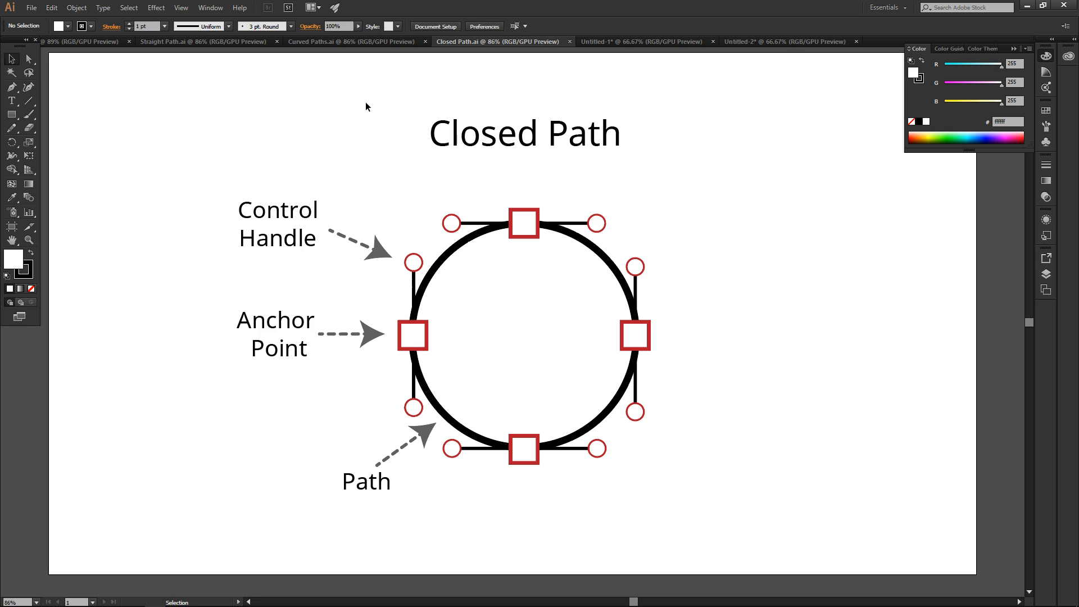
mouse_move(357, 138)
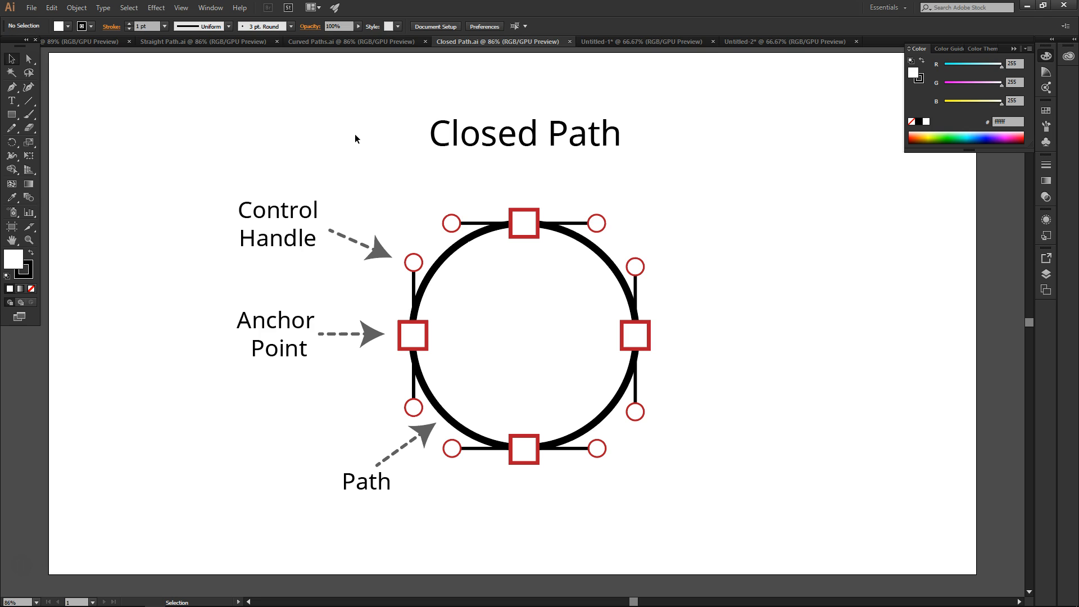
mouse_move(247, 174)
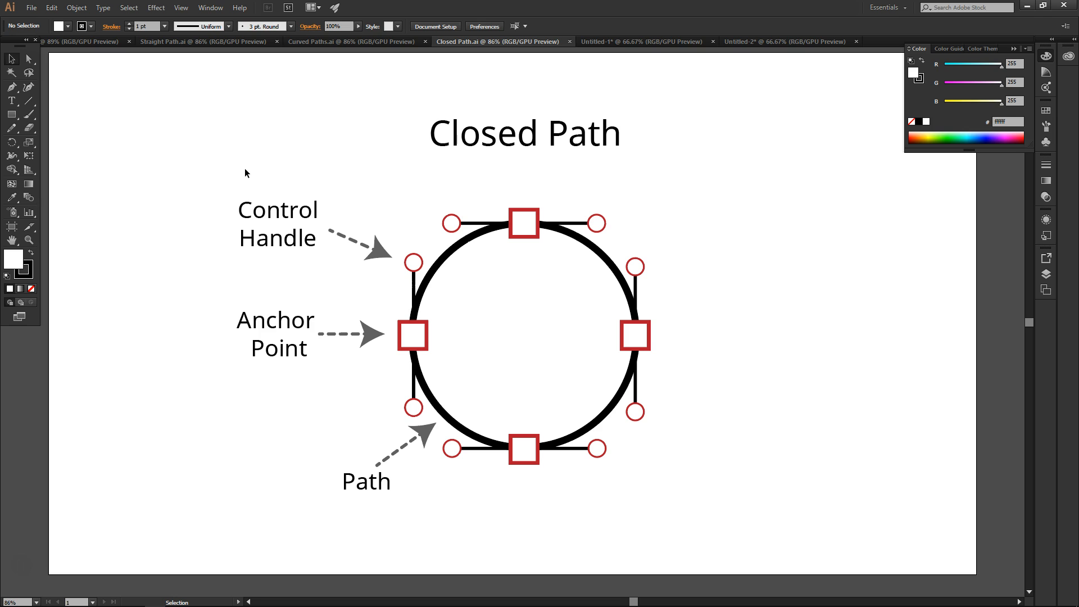
mouse_move(233, 171)
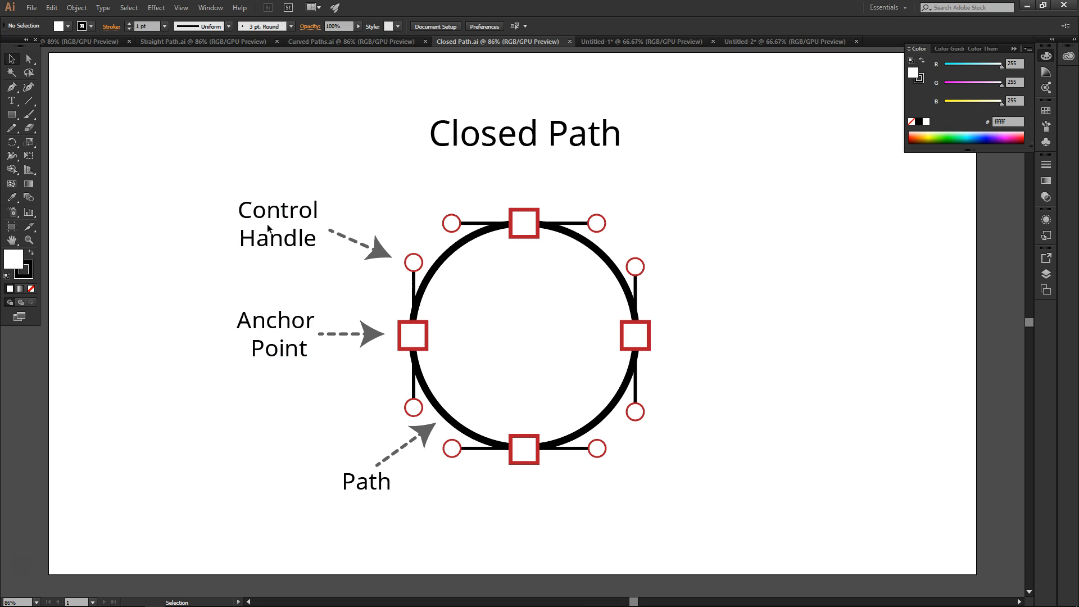
mouse_move(358, 116)
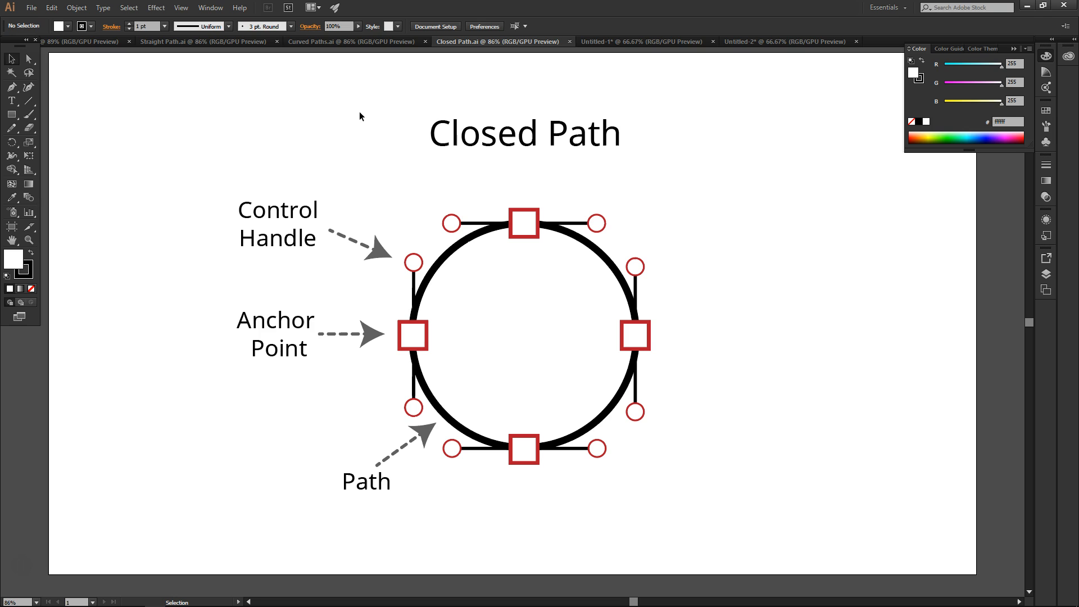
mouse_move(388, 125)
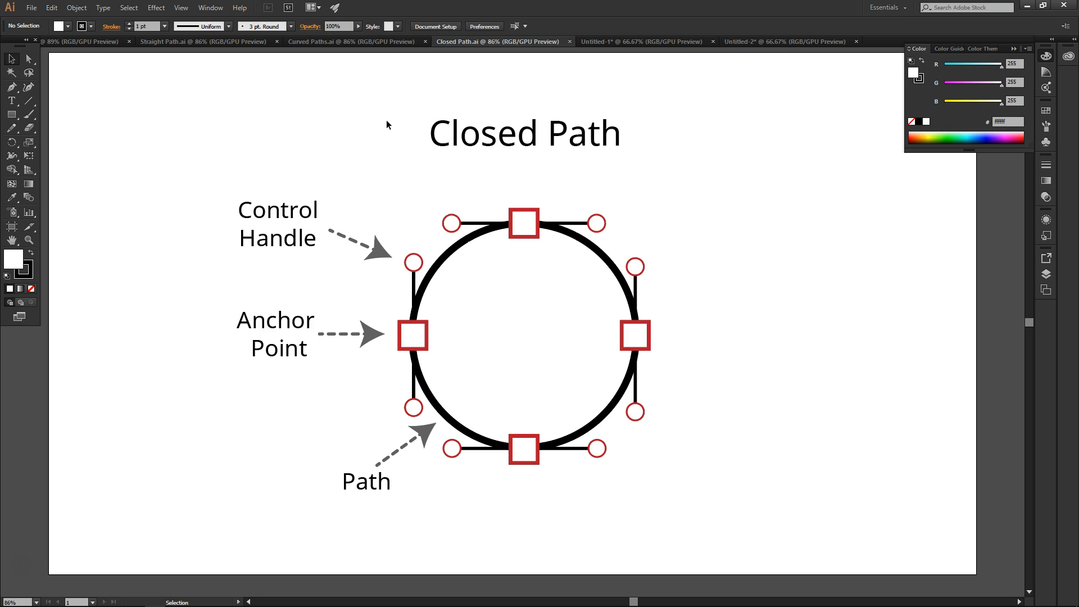
mouse_move(419, 99)
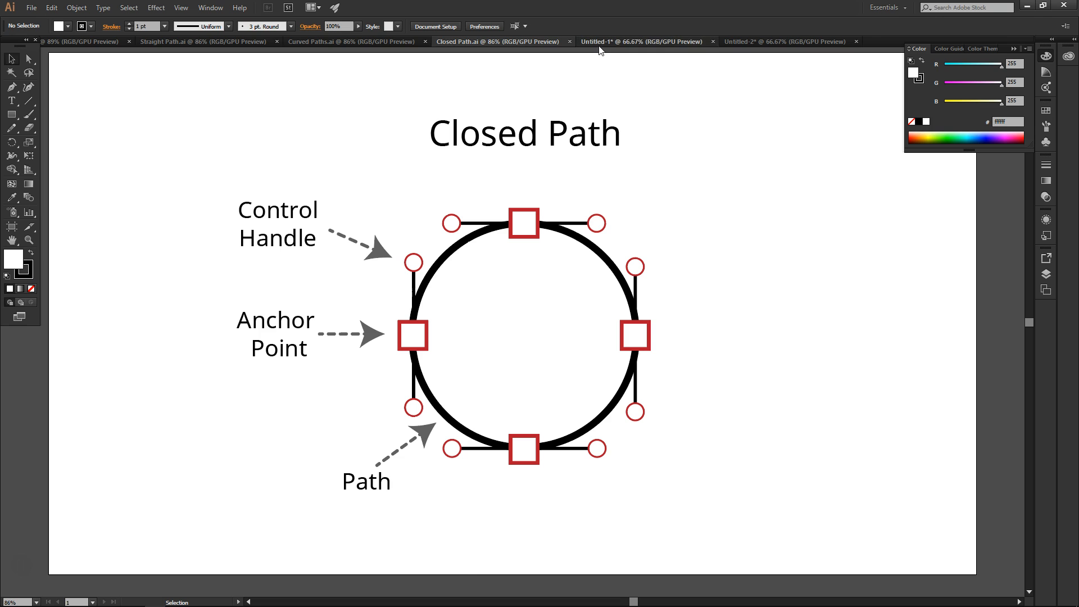
In Untitled-1, fill the circle with dark green #007d21 and deselect it.
click(640, 42)
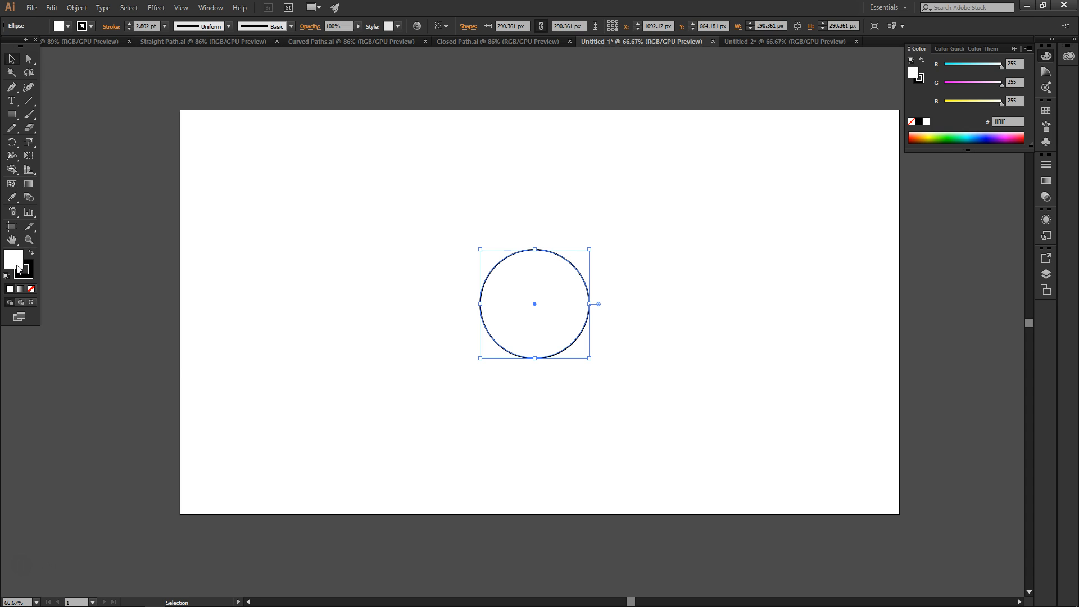
double_click(14, 259)
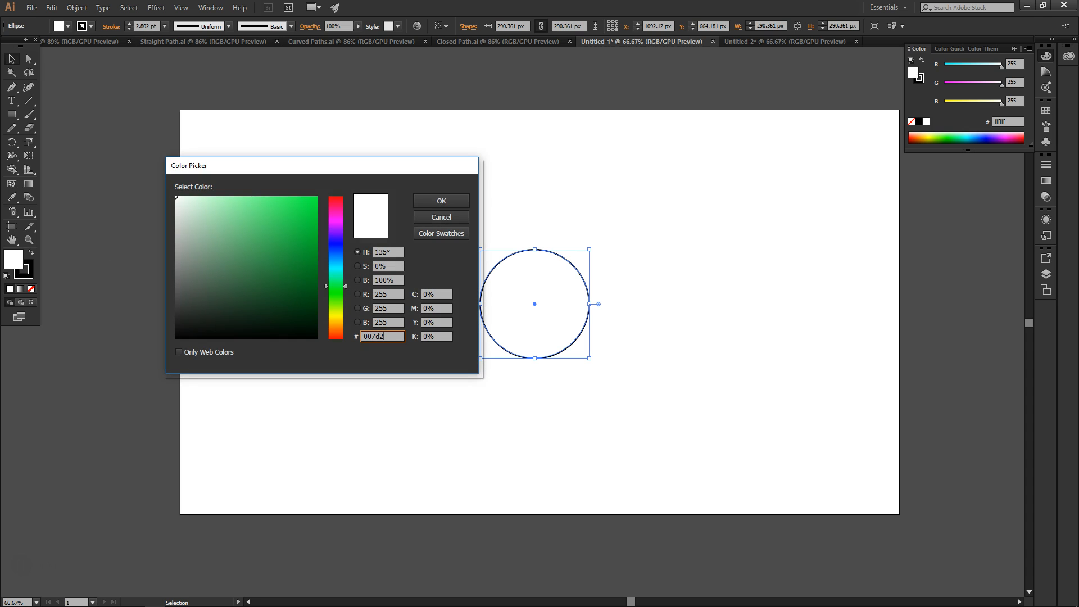
click(440, 200)
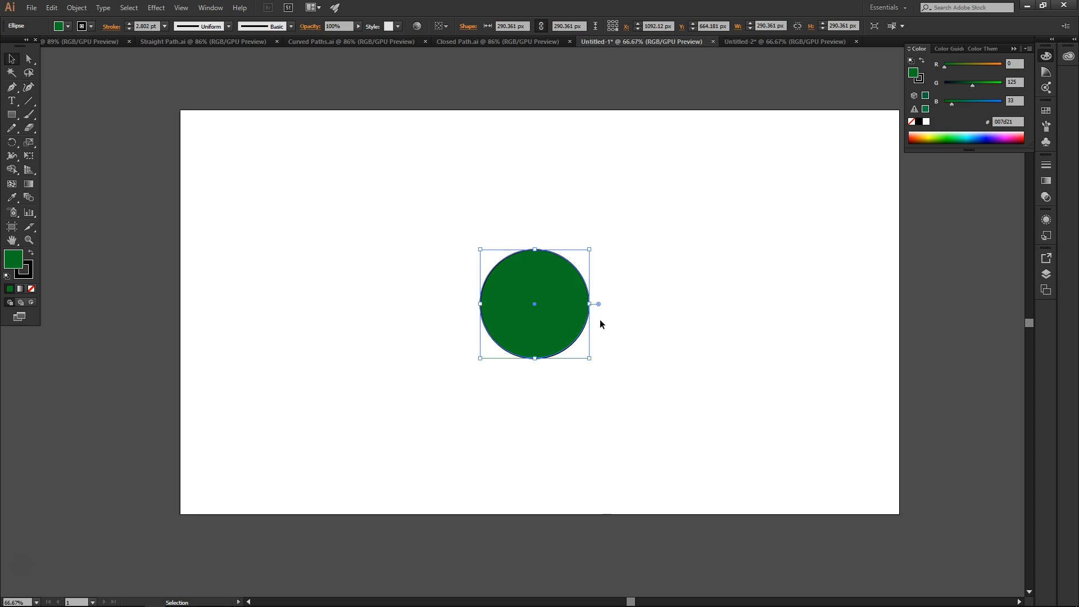
click(643, 350)
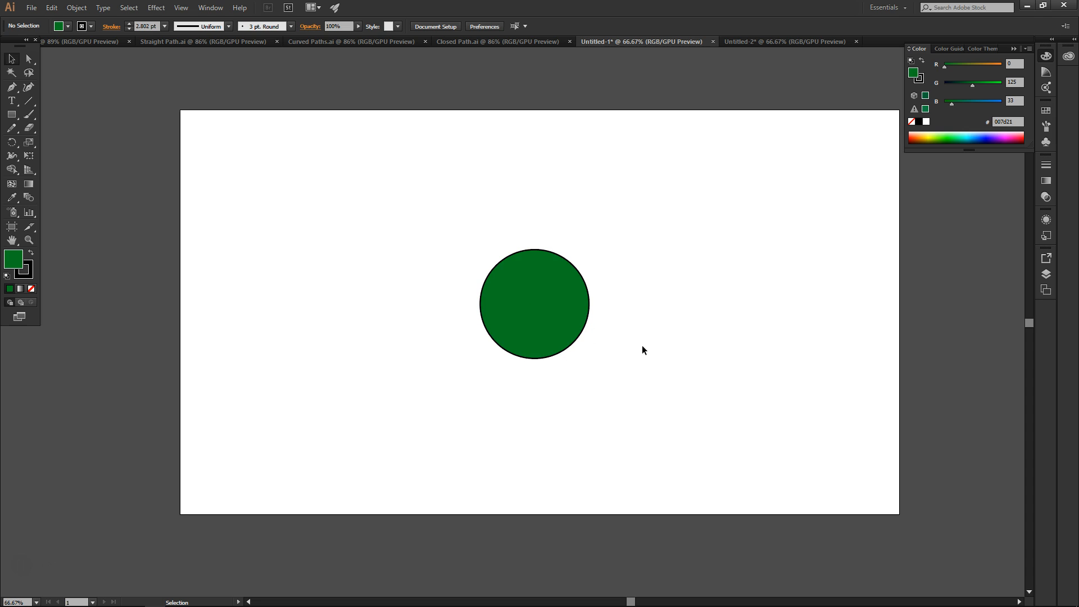
mouse_move(613, 297)
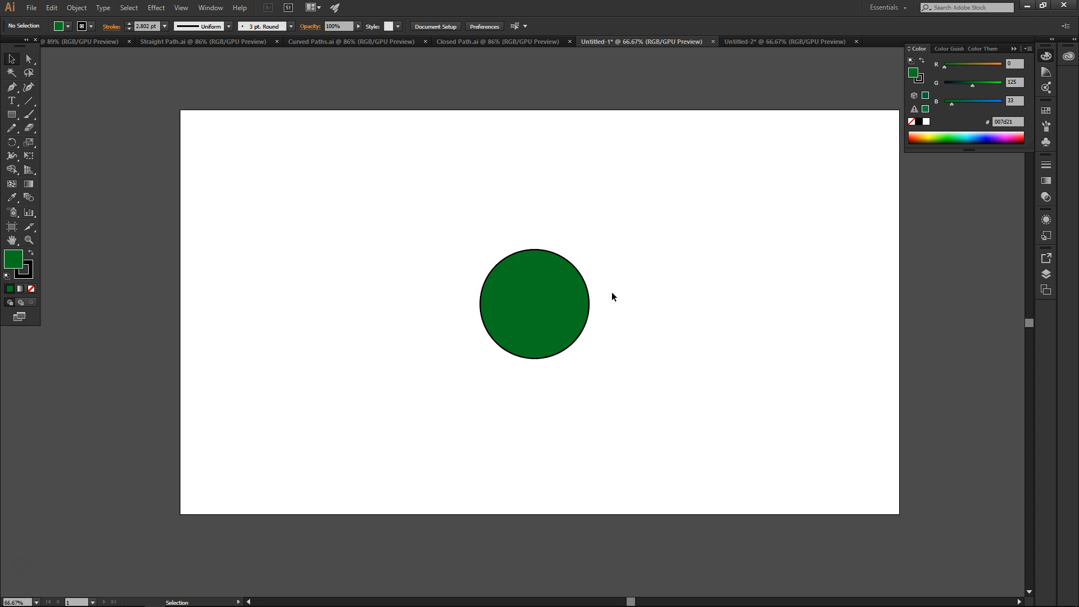
mouse_move(744, 53)
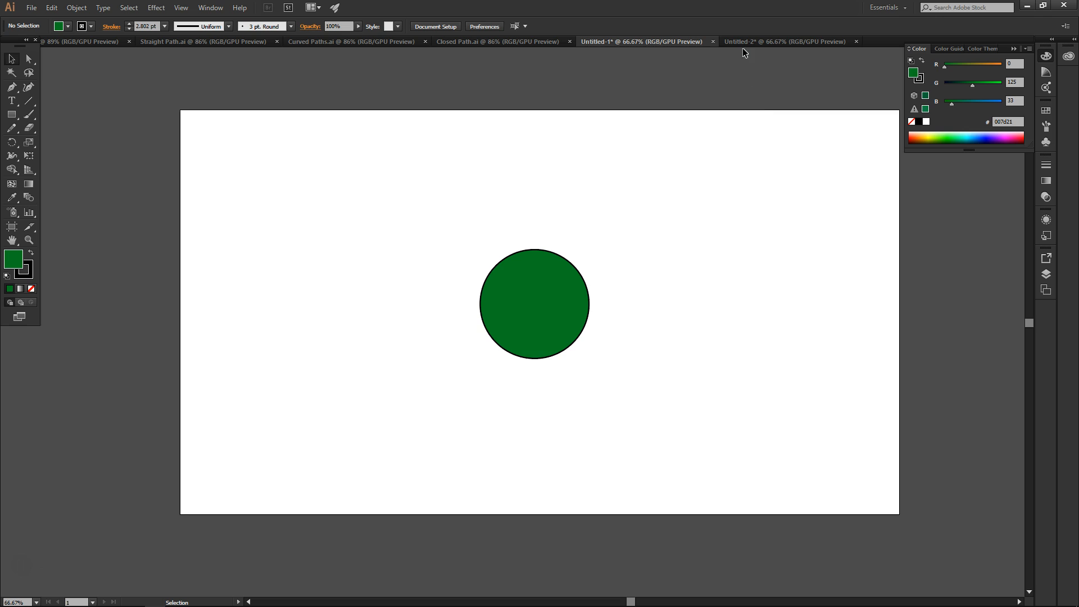
In Untitled-2, fill the open wavy path with dark green #007d21.
click(785, 42)
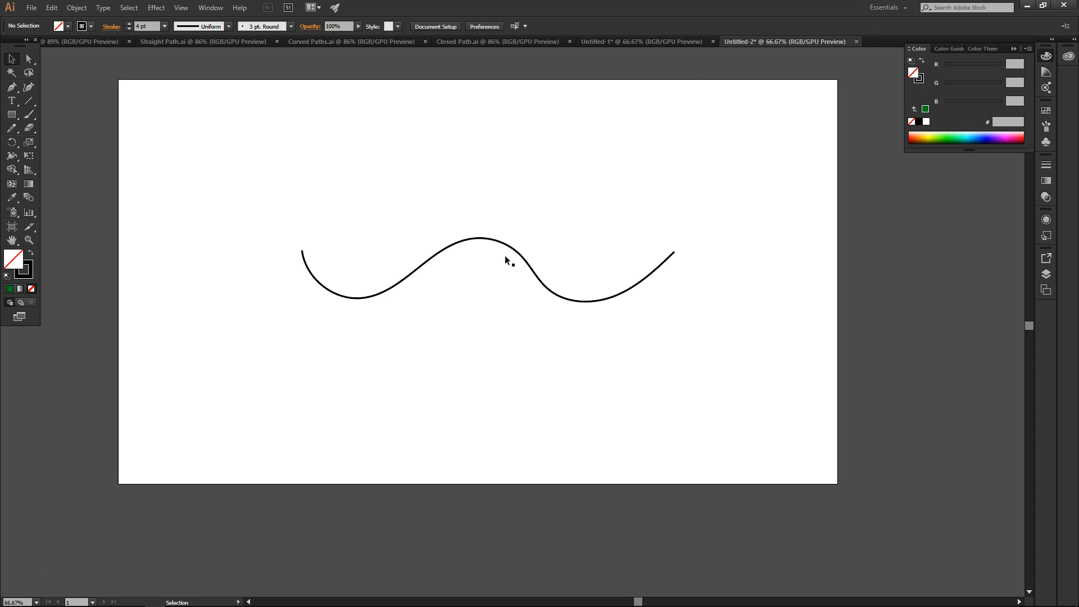
mouse_move(38, 273)
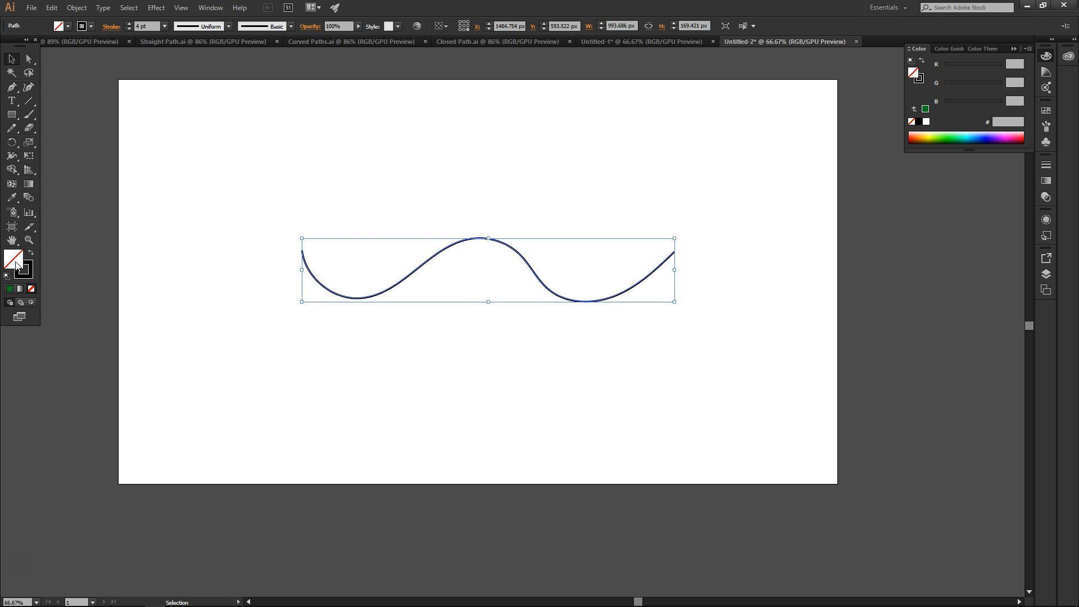
double_click(13, 263)
text(007d21)
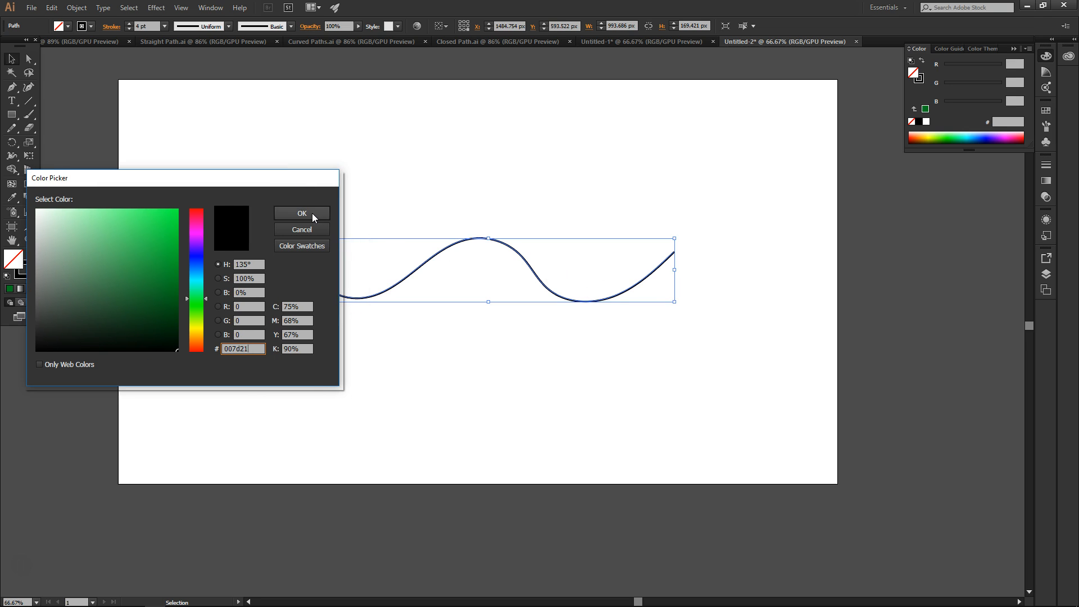
click(301, 213)
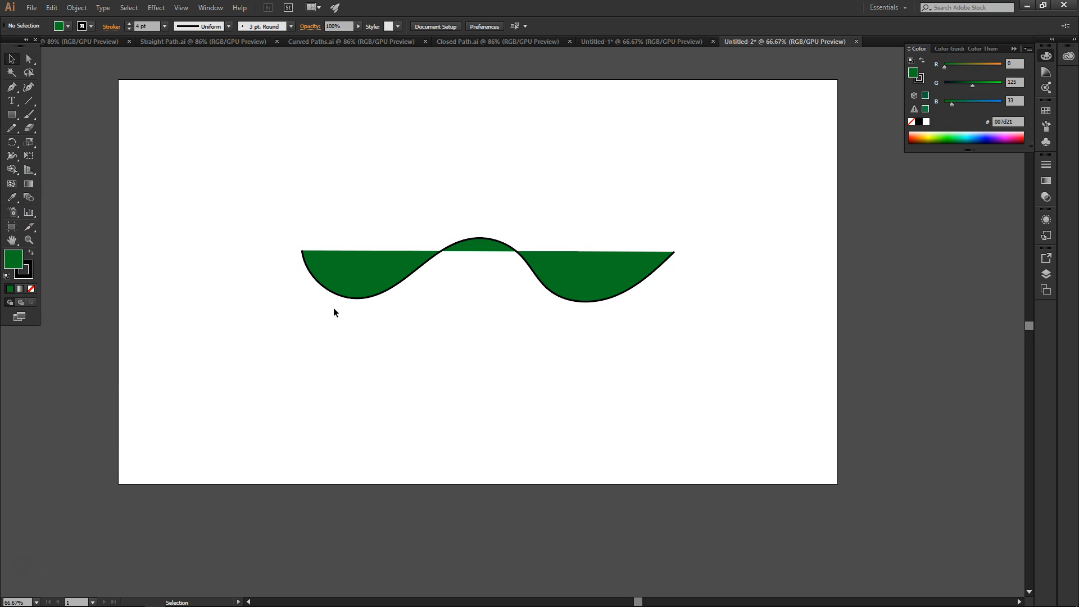
mouse_move(403, 286)
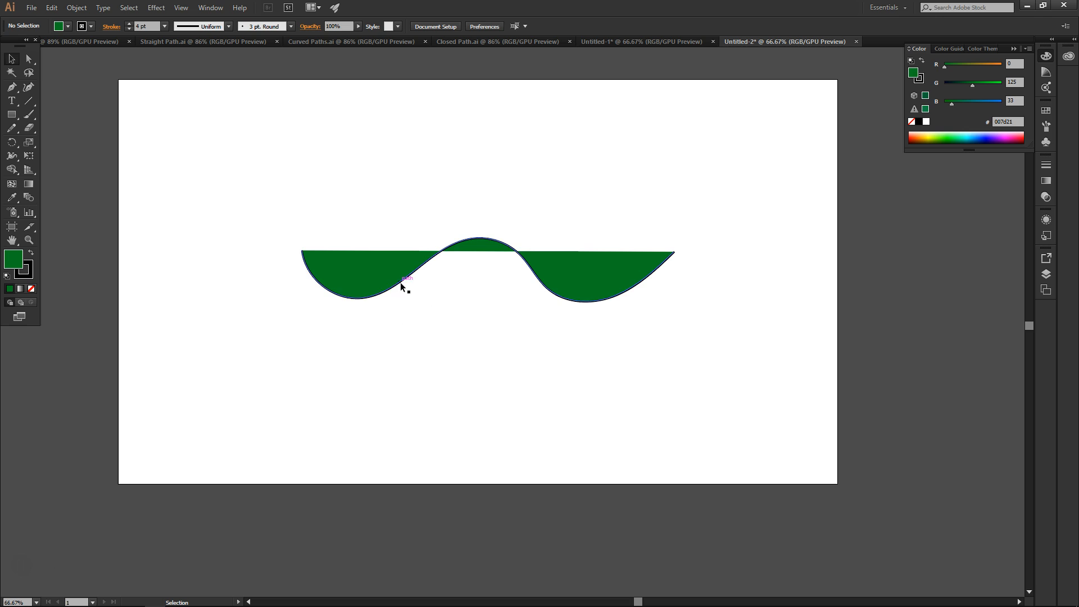
mouse_move(585, 301)
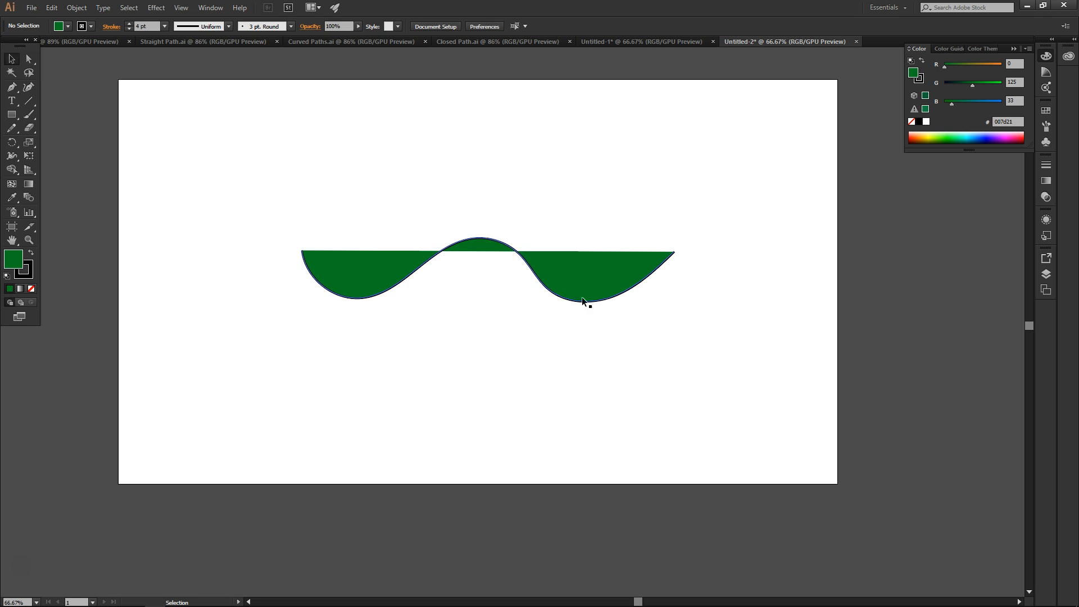
mouse_move(310, 276)
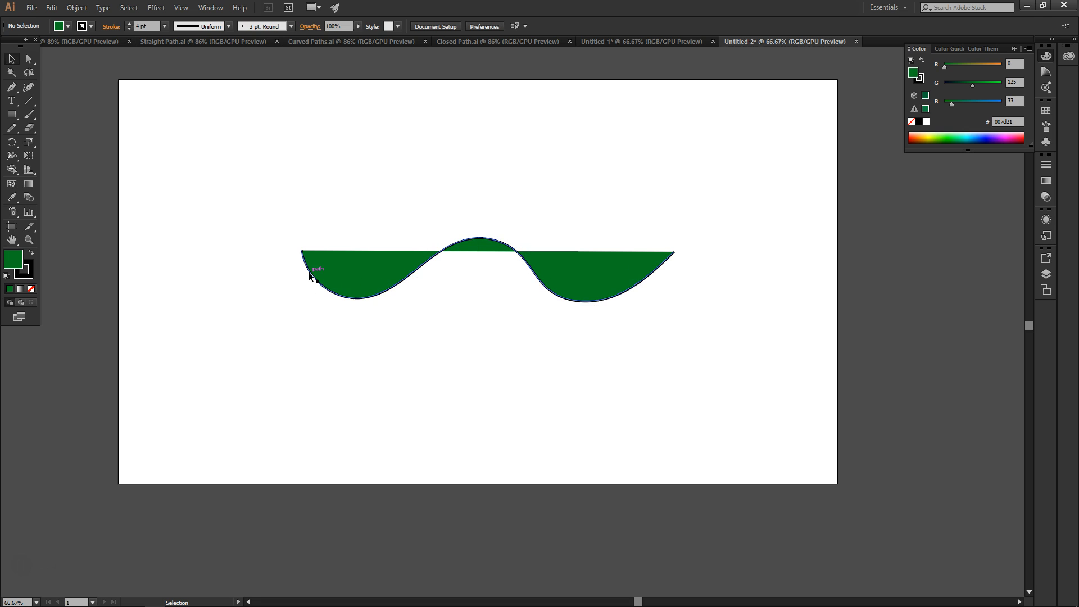
Show the Understanding Vector Paths title artboard with the thumbs-up drawing.
click(78, 42)
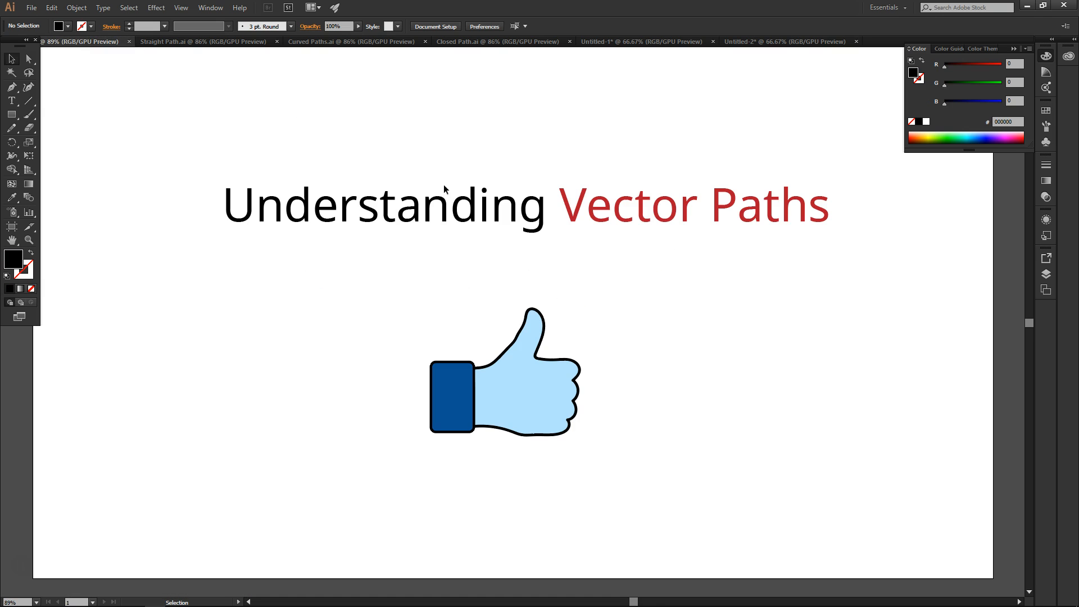
mouse_move(634, 126)
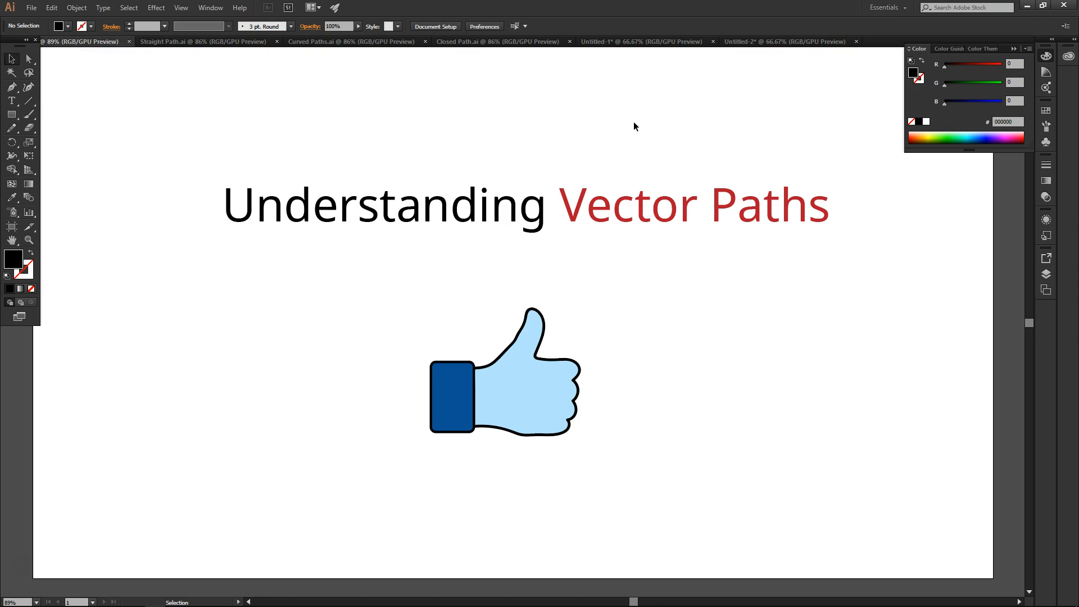
mouse_move(622, 129)
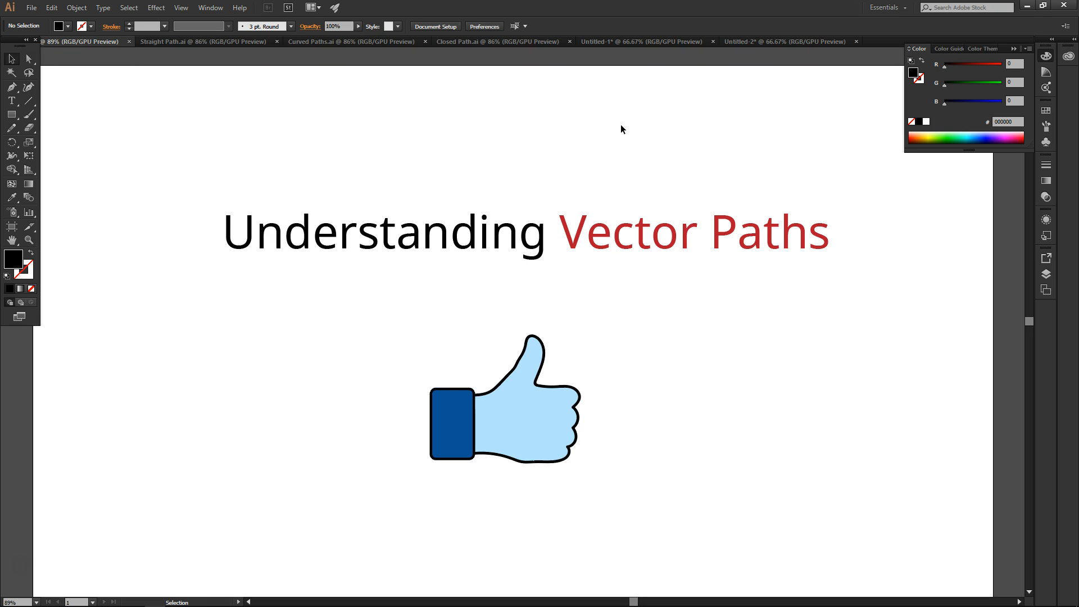
mouse_move(481, 146)
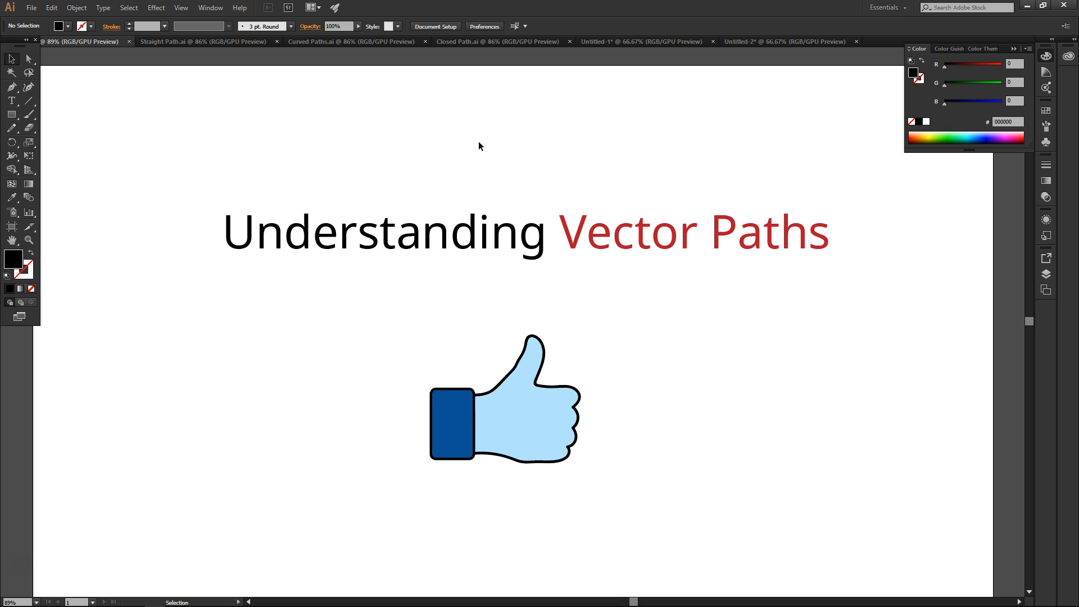